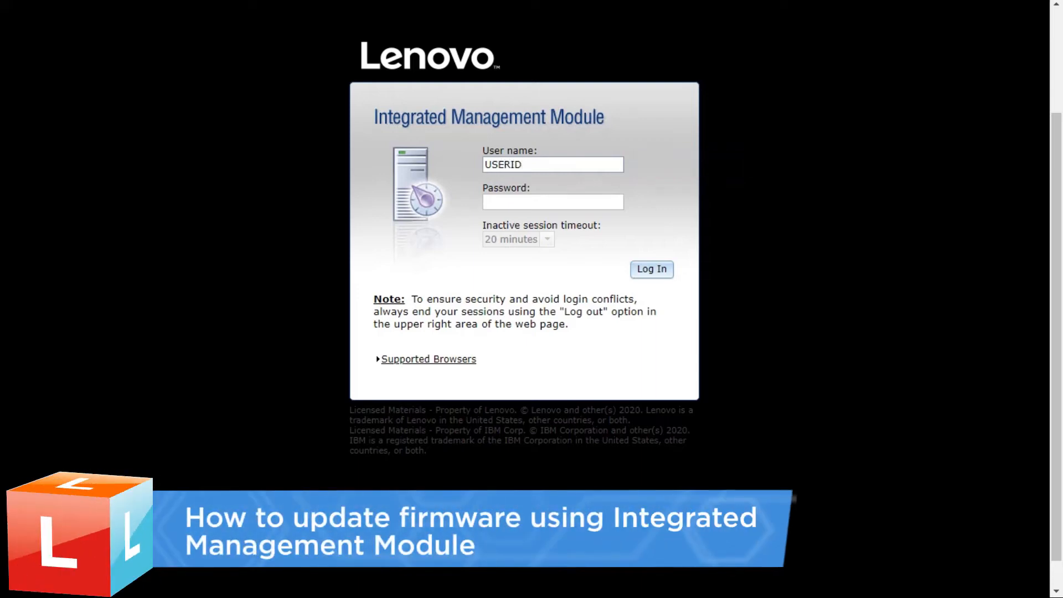
# Log in to the IMM with the account password to reach the x3550 M5 status overview
pyautogui.click(551, 201)
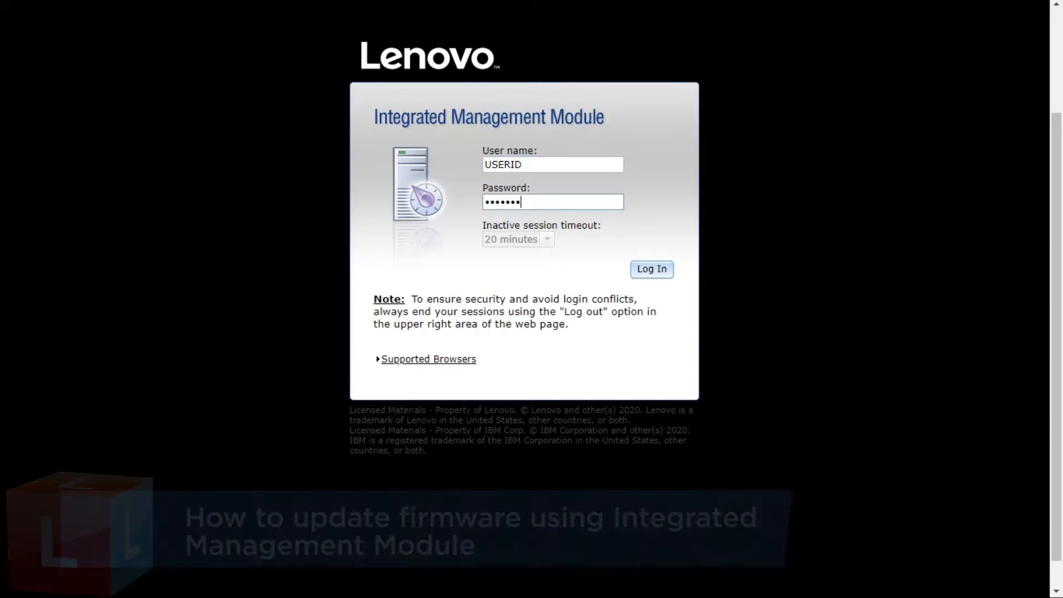
pyautogui.click(650, 268)
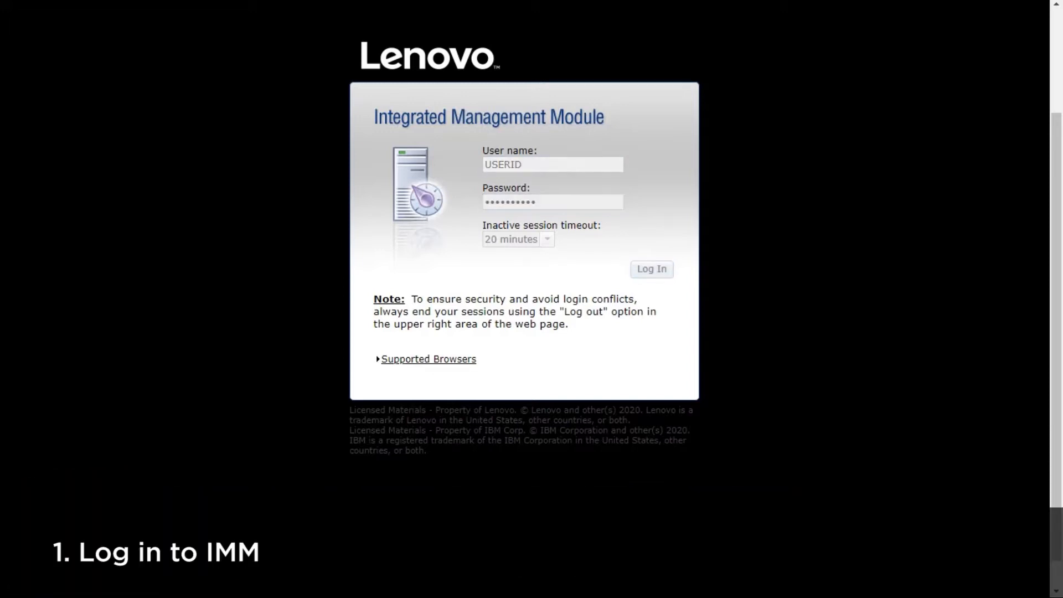
pyautogui.click(649, 269)
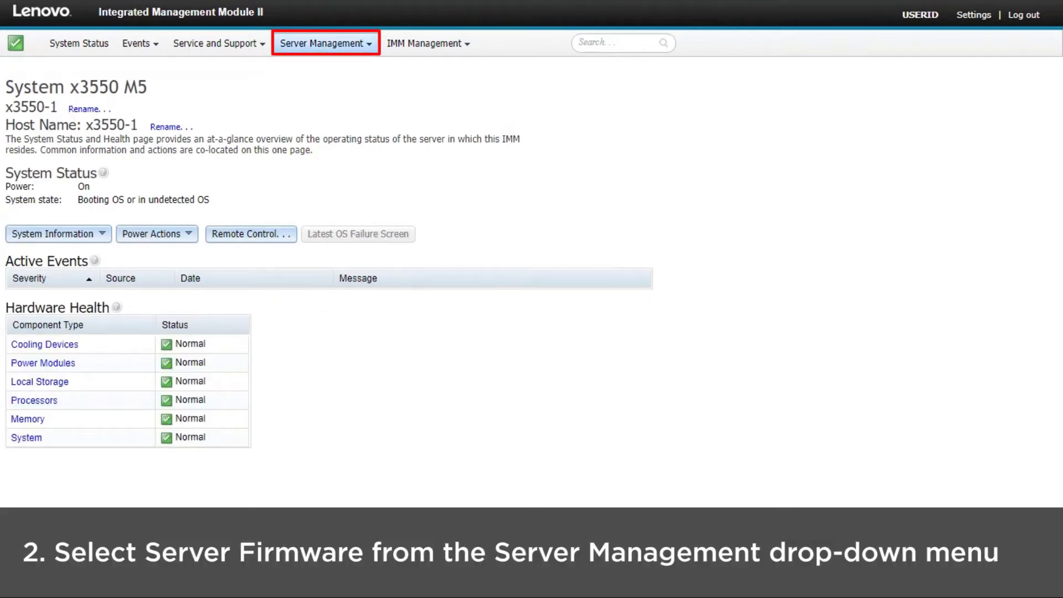
# Go to Server Management > Server Firmware to view current DSA, IMM2 and UEFI versions
pyautogui.click(325, 42)
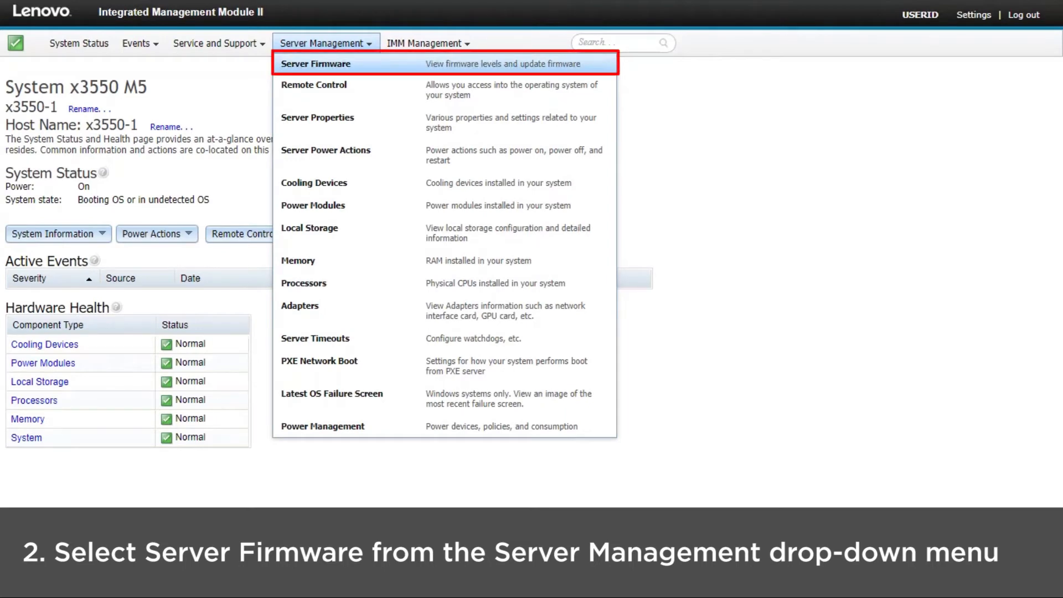
pyautogui.click(315, 63)
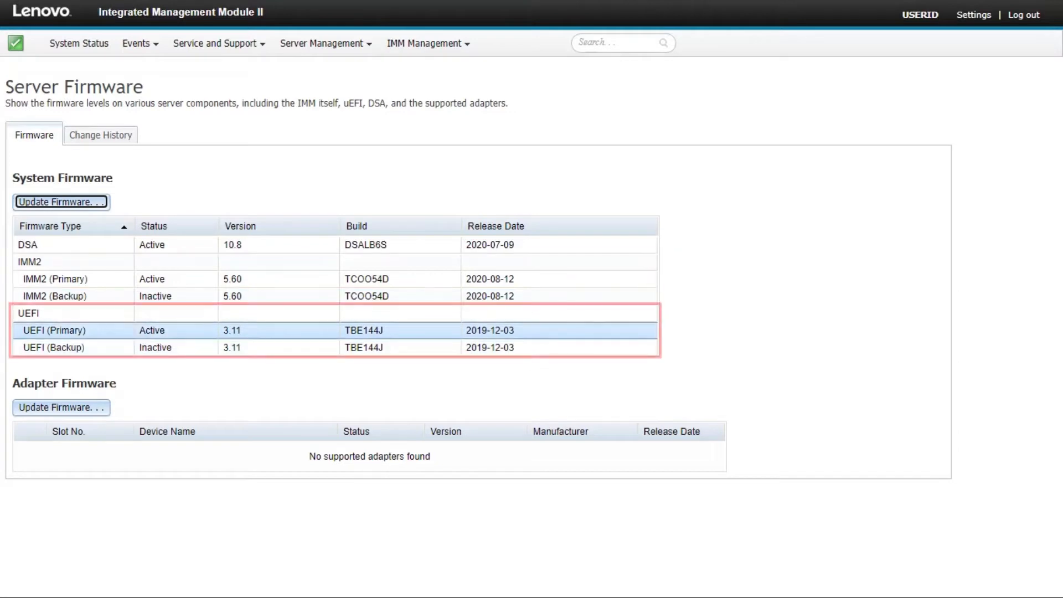
# Launch the Update Server Firmware wizard for System Firmware
pyautogui.click(60, 202)
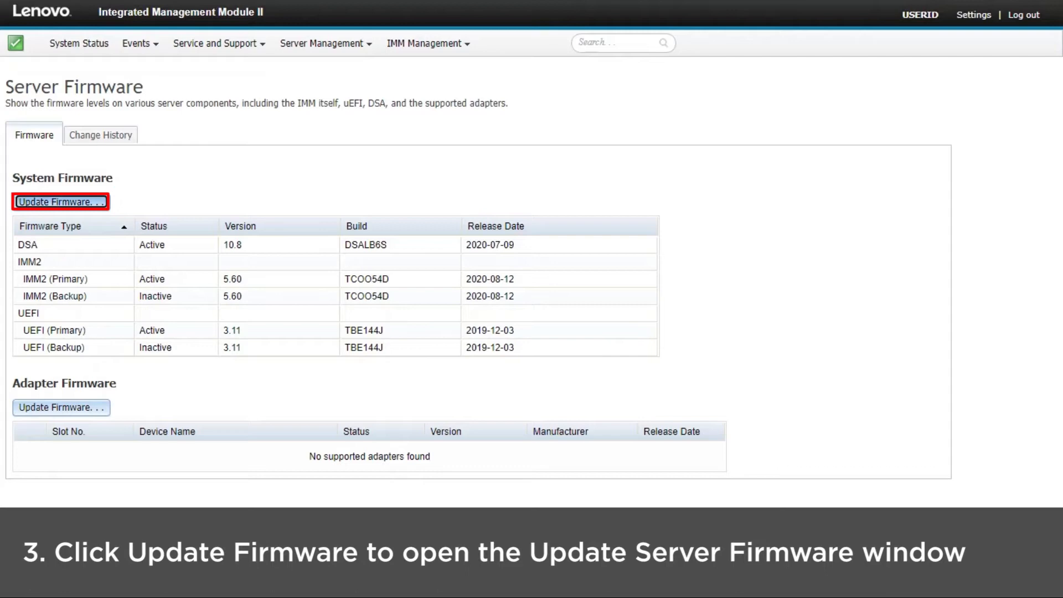
pyautogui.click(61, 202)
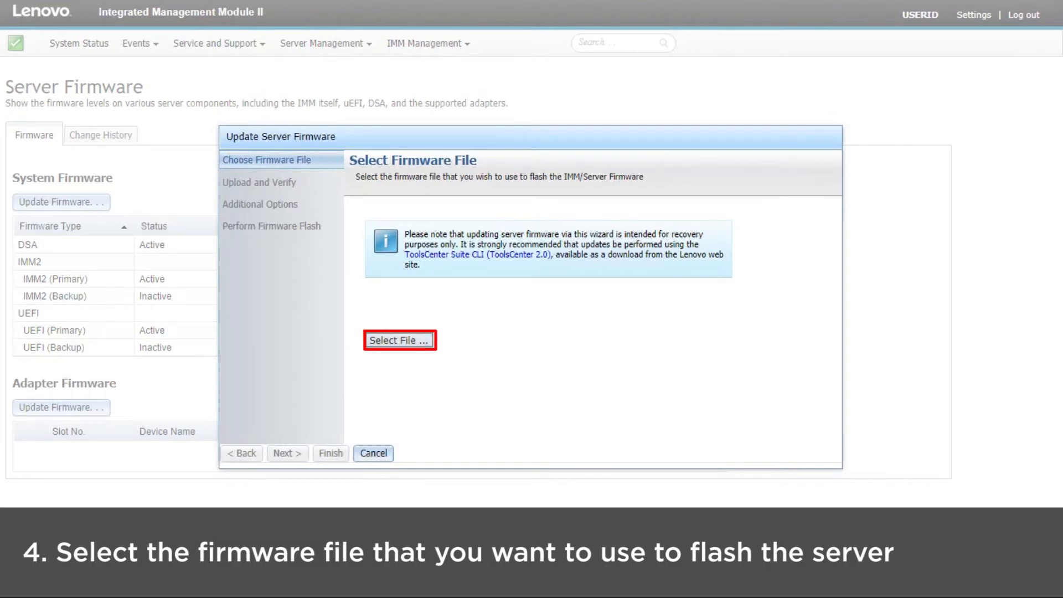
# Select lnvgy_fw_uefi_tbe146b-3.20_anyos_32-64.uxz as the firmware flash file
pyautogui.click(399, 339)
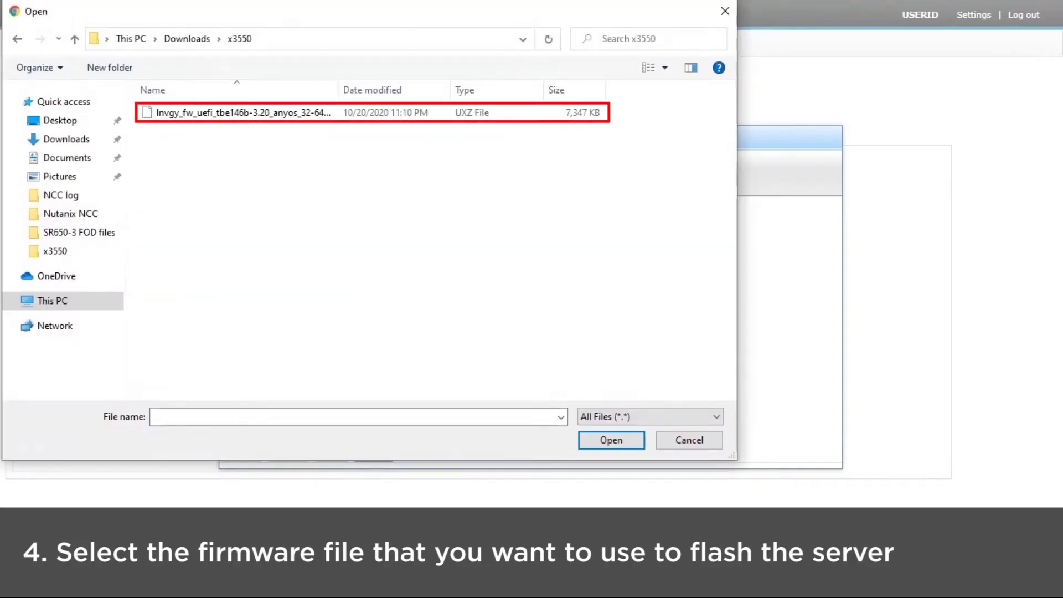
pyautogui.click(241, 112)
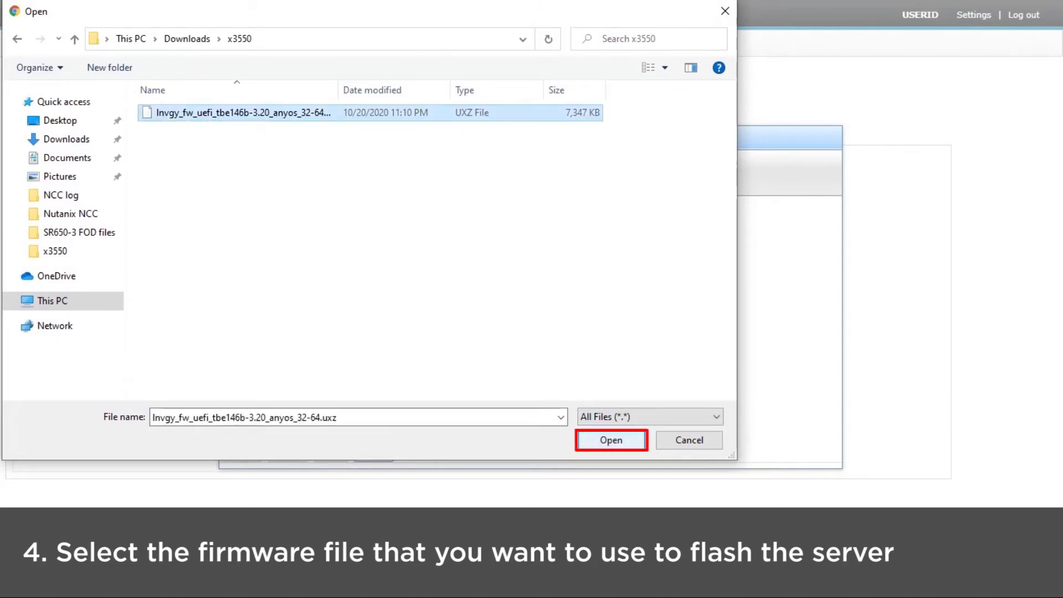
pyautogui.click(610, 440)
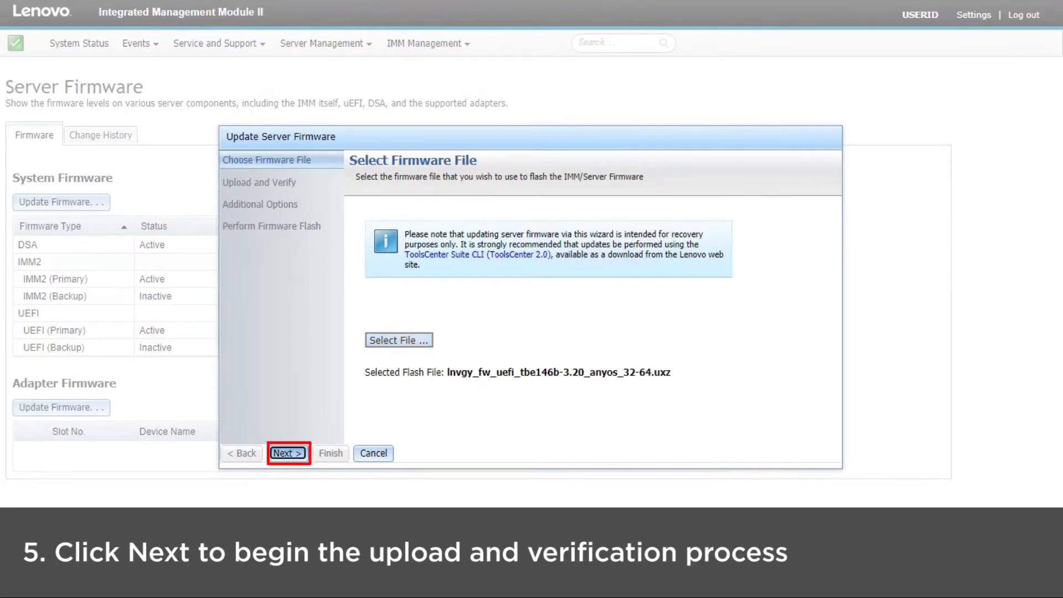
# Upload and verify the UEFI image, then continue to Additional Options with primary bank checked
pyautogui.click(288, 452)
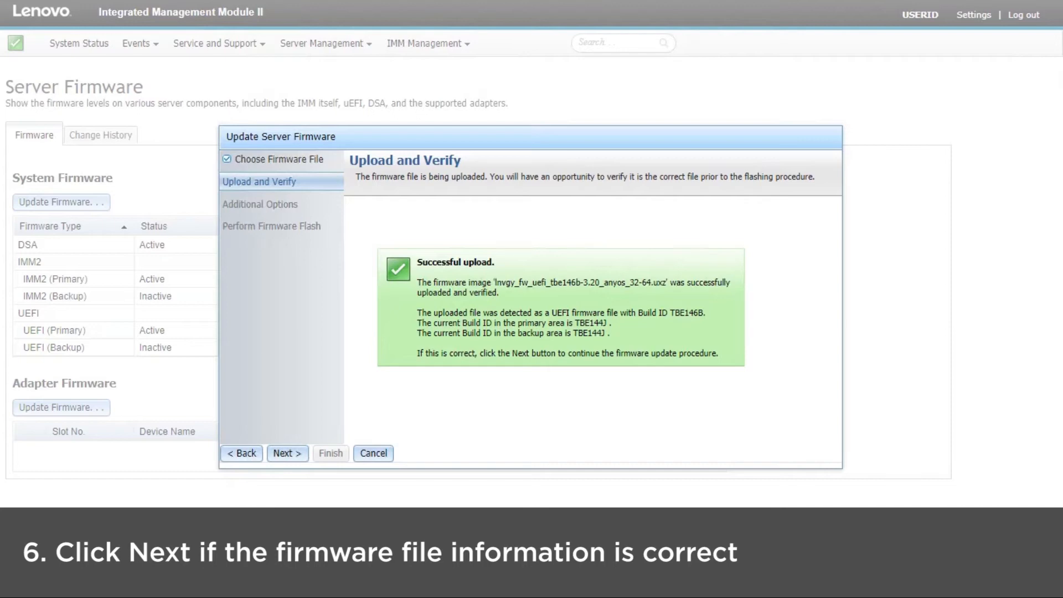
pyautogui.click(287, 453)
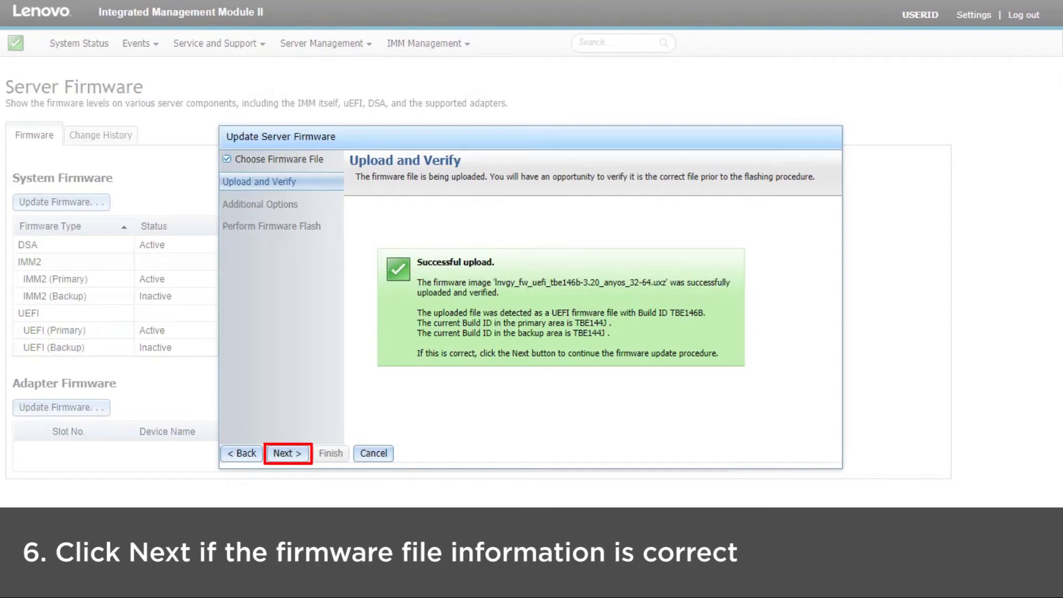
pyautogui.click(287, 453)
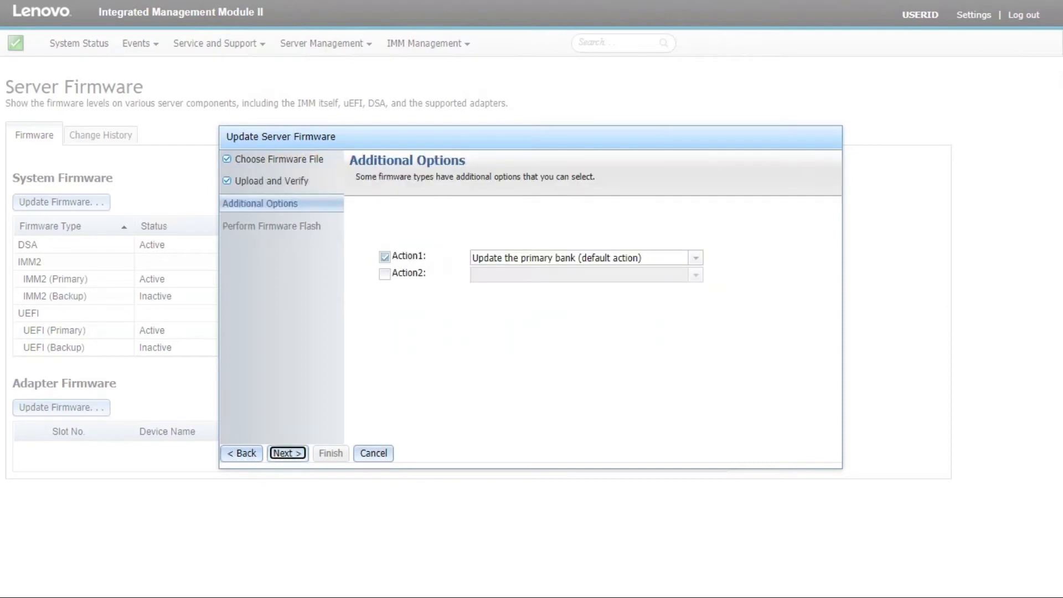
pyautogui.click(584, 257)
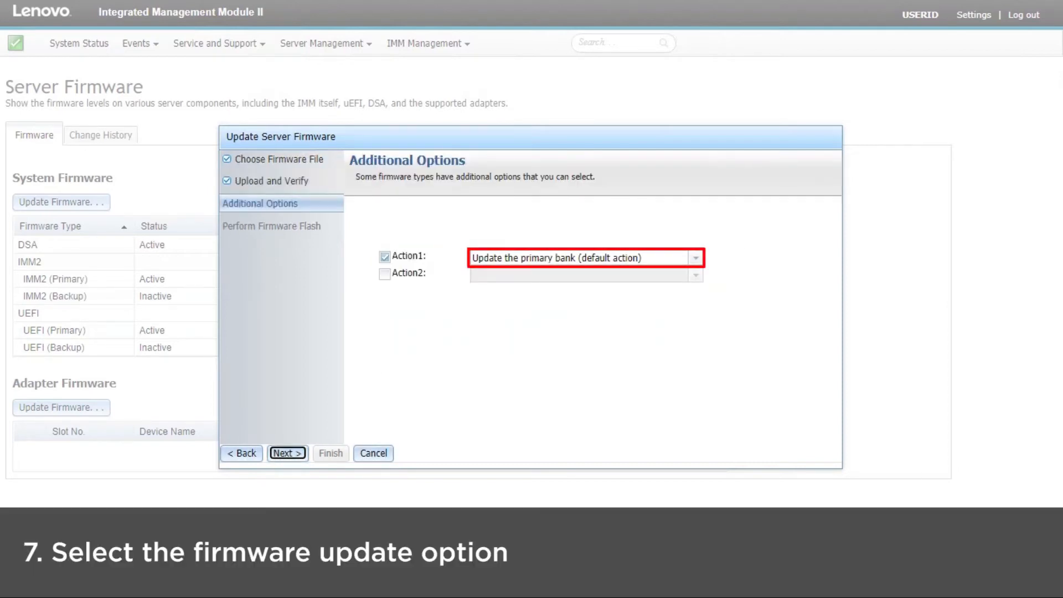
pyautogui.click(694, 257)
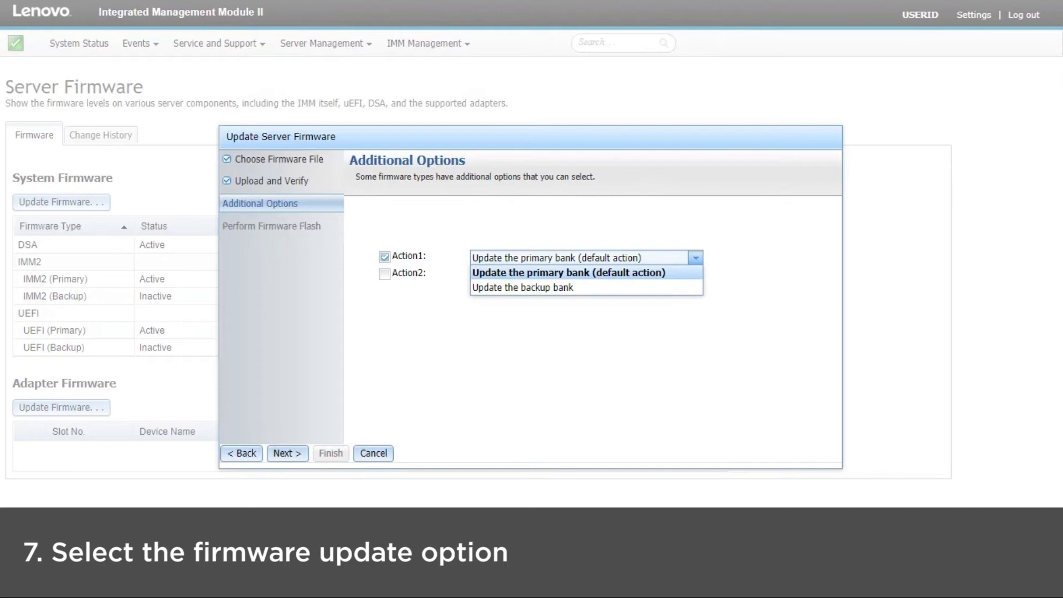
pyautogui.moveTo(521, 287)
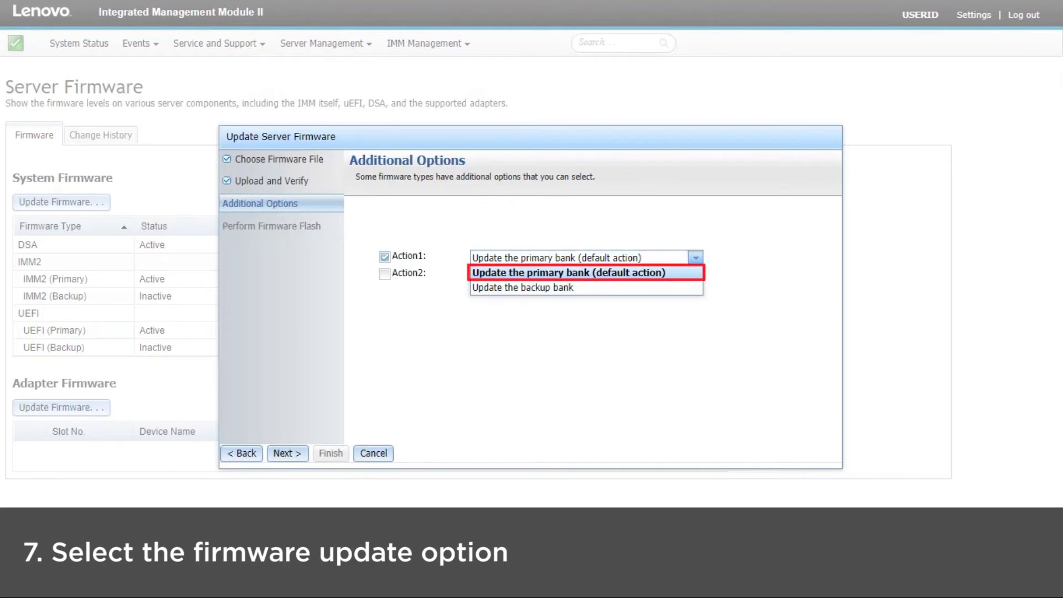
pyautogui.click(572, 272)
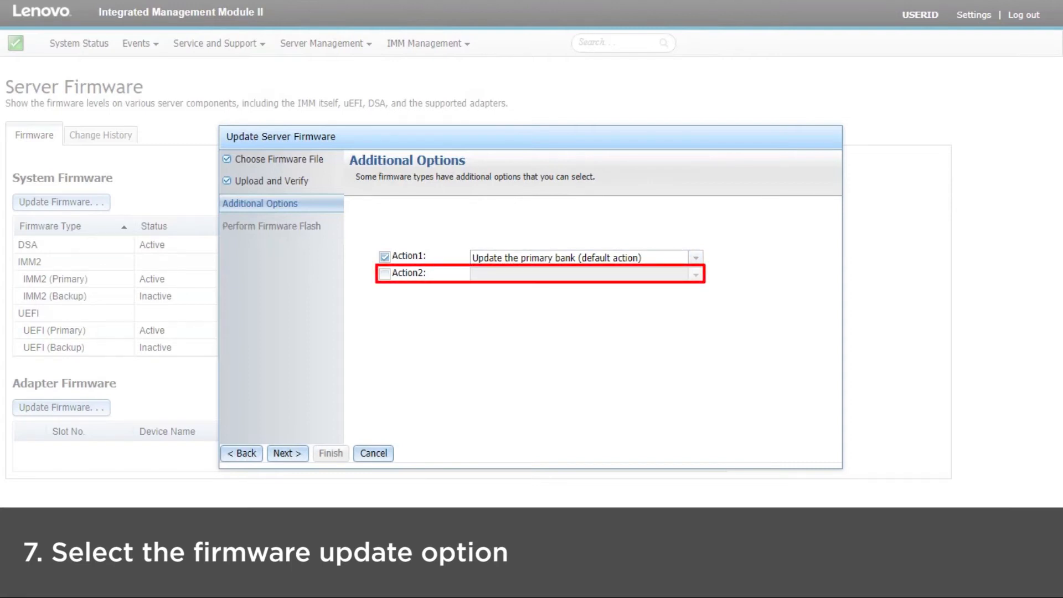
pyautogui.click(287, 452)
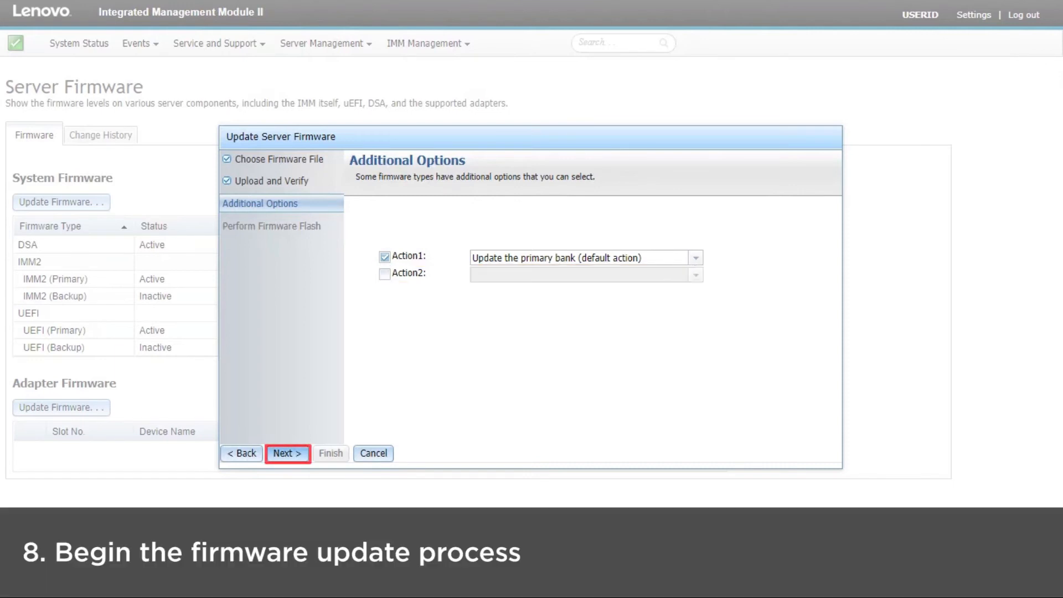
# Flash the UEFI firmware to the primary bank and request an OS restart
pyautogui.click(287, 453)
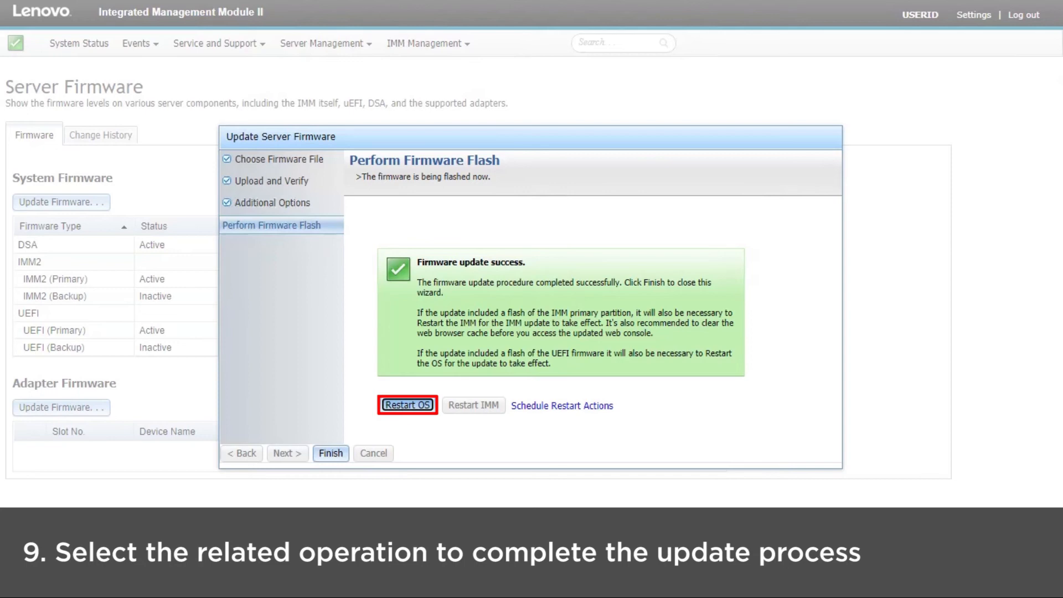
pyautogui.click(407, 405)
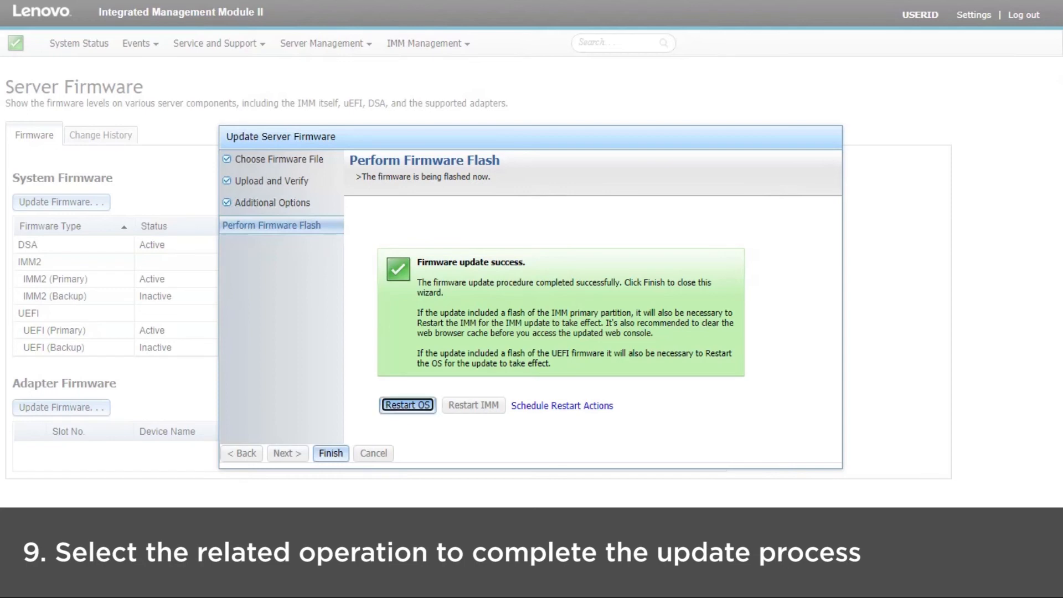
pyautogui.click(407, 404)
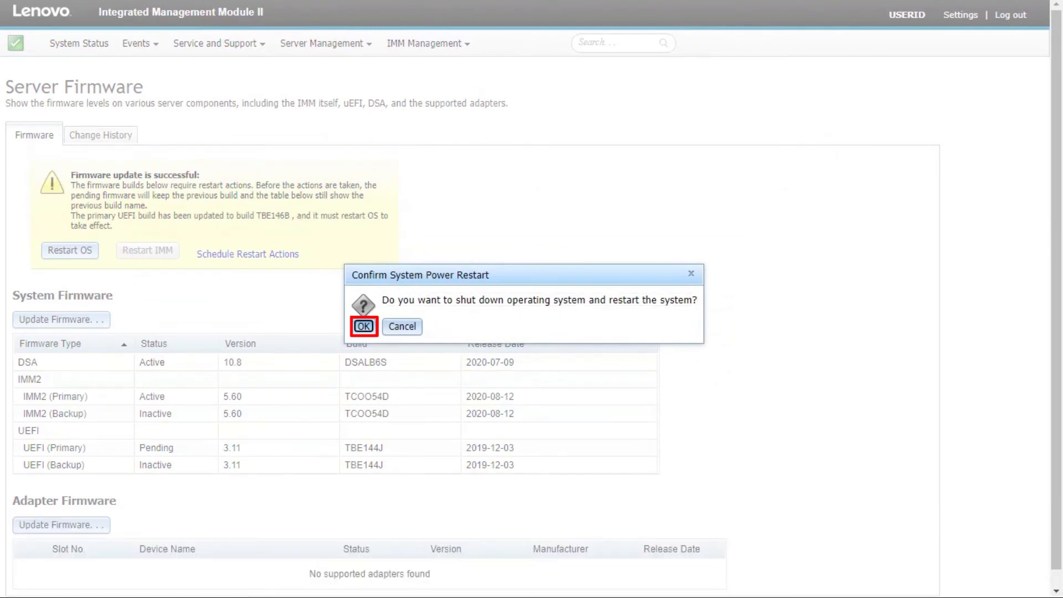
# Confirm the system power restart and dismiss the OS Restart Requested notice
pyautogui.click(363, 326)
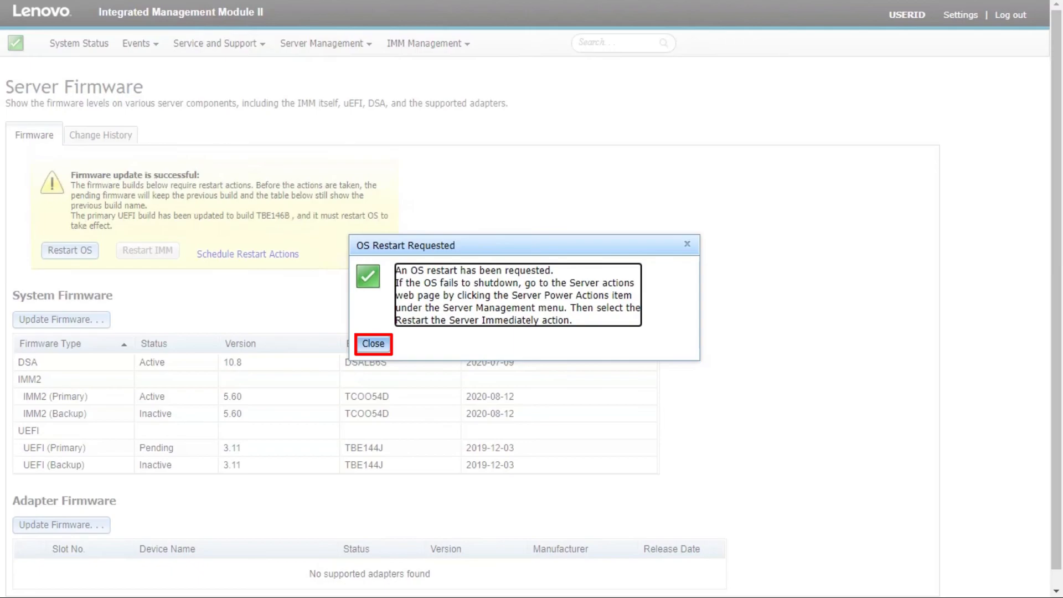
pyautogui.click(373, 343)
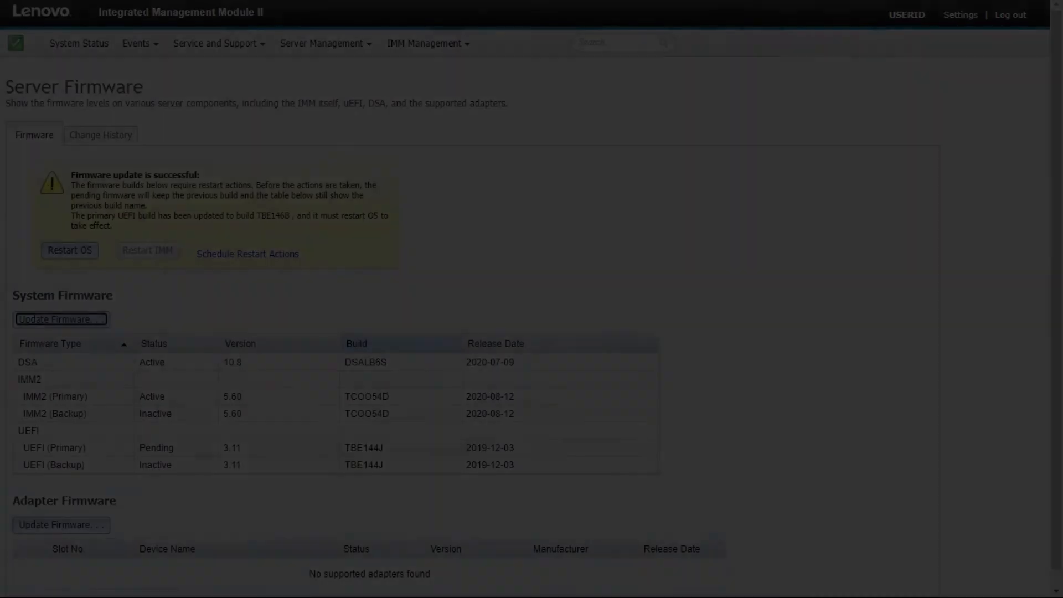